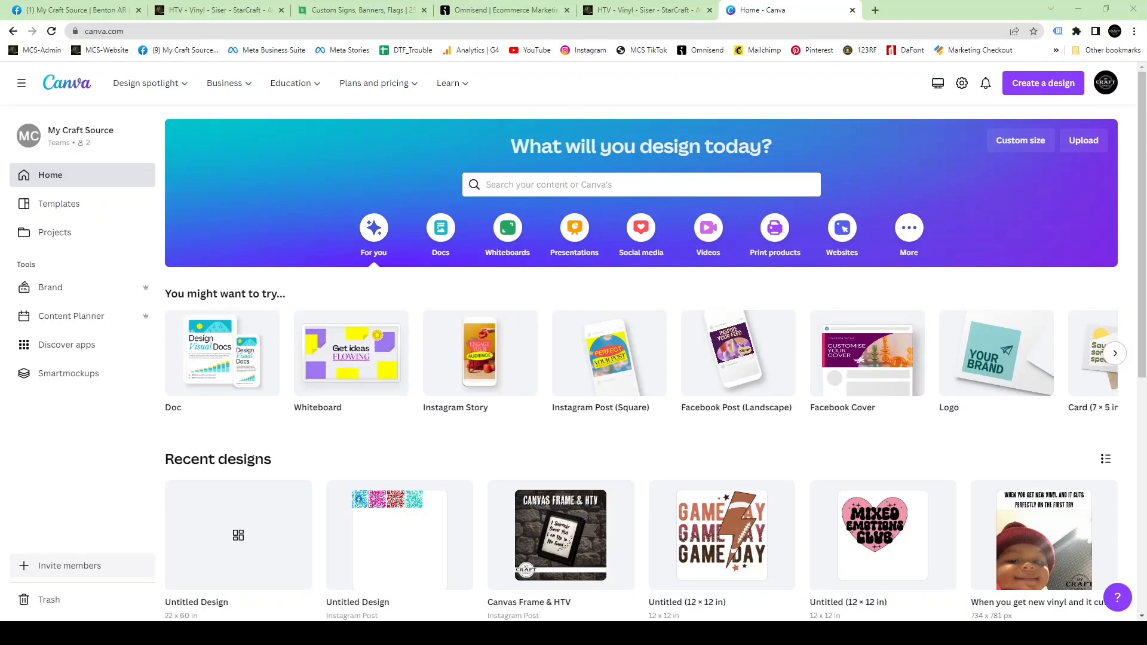
Create a custom-size blank design in inches, 22 wide by 60 tall.
click(102, 31)
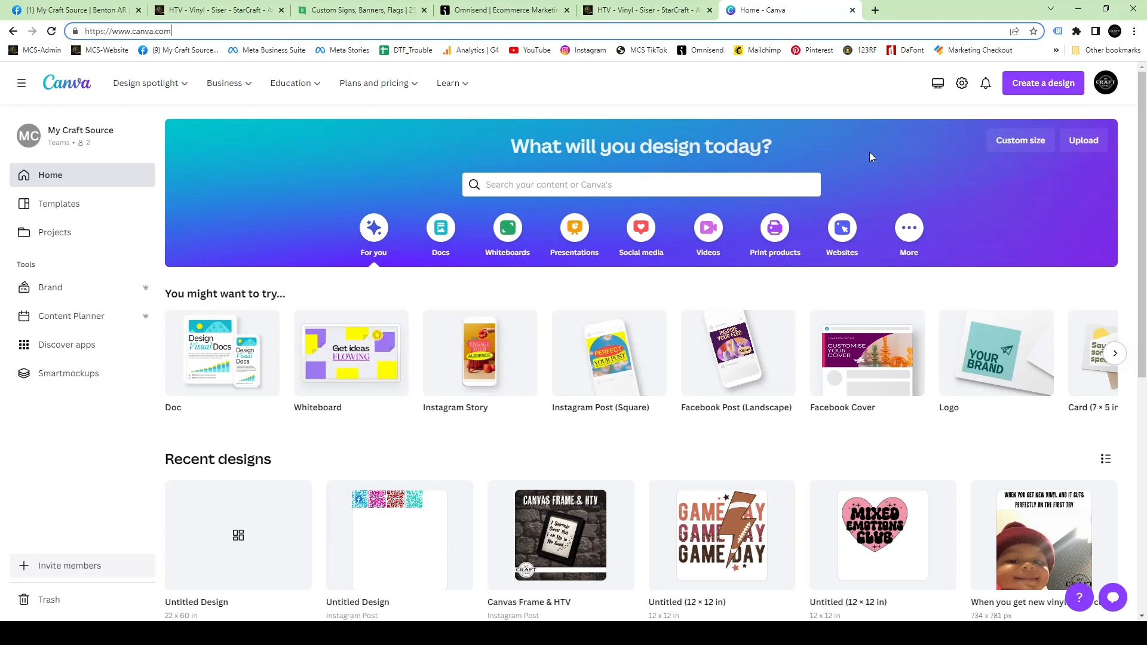
click(1042, 83)
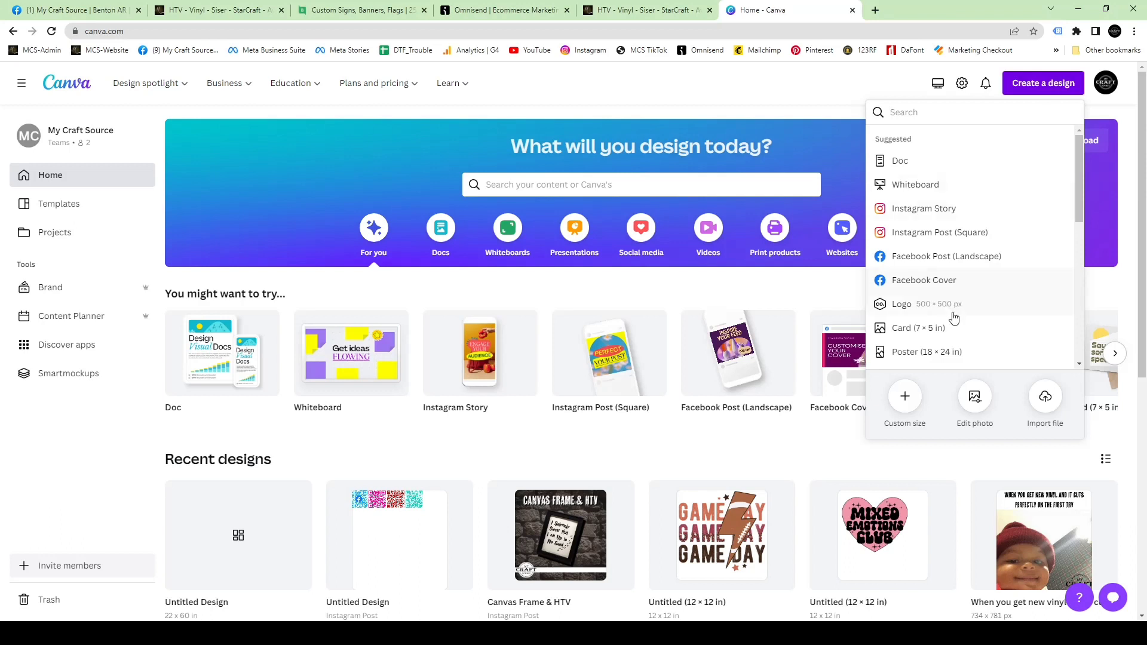
mouse_move(954, 317)
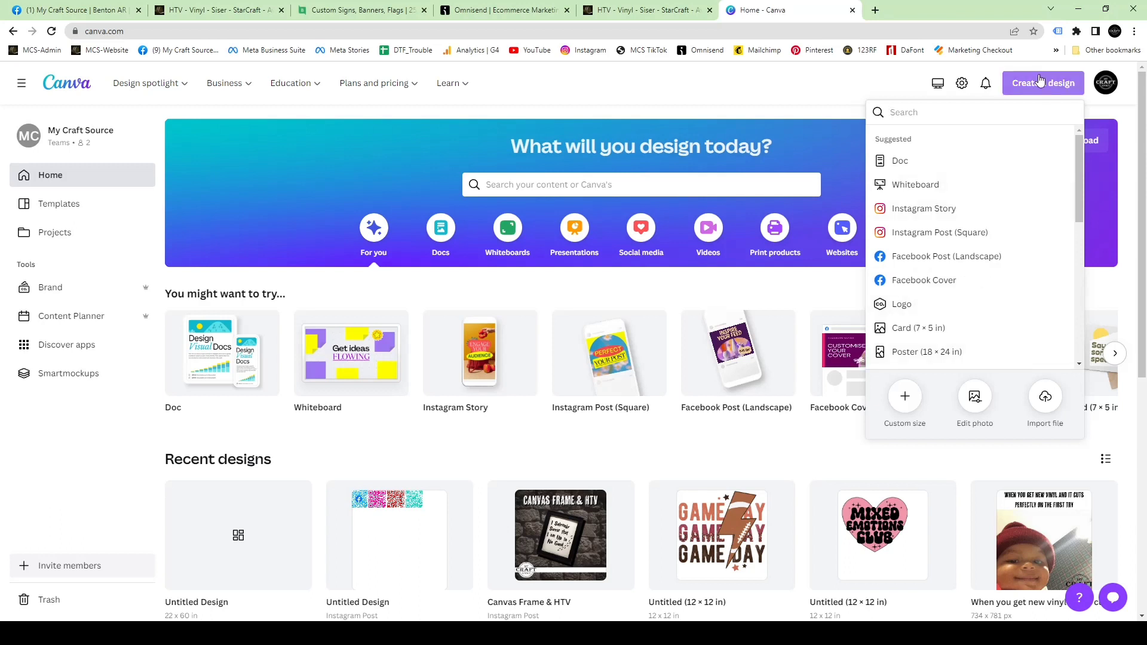
click(904, 404)
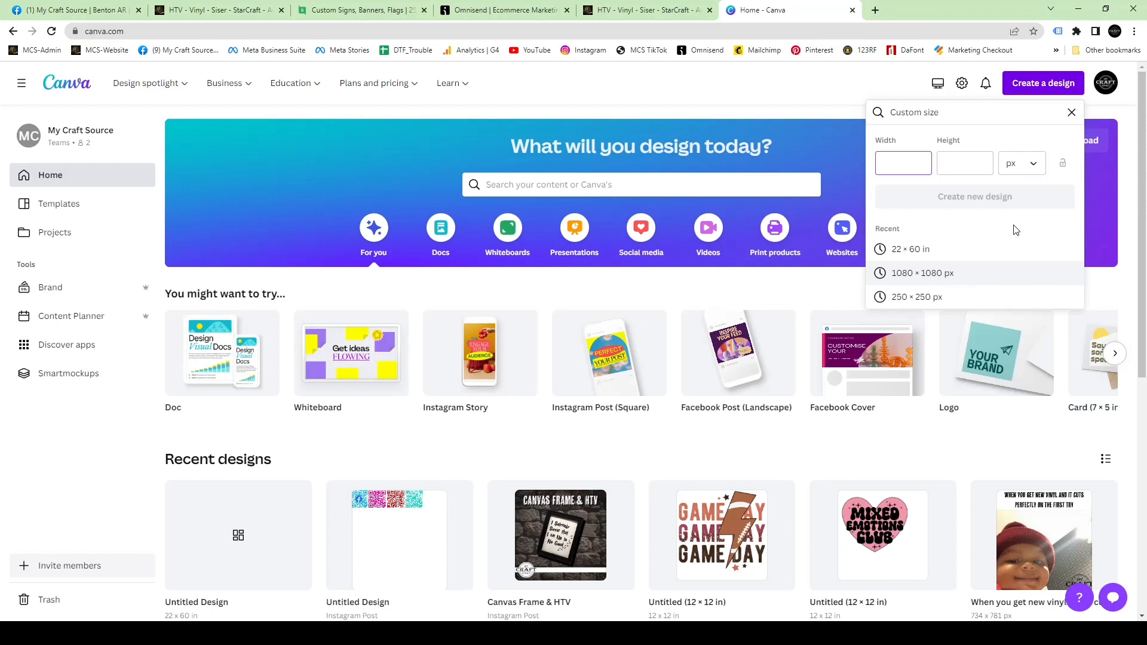
click(903, 162)
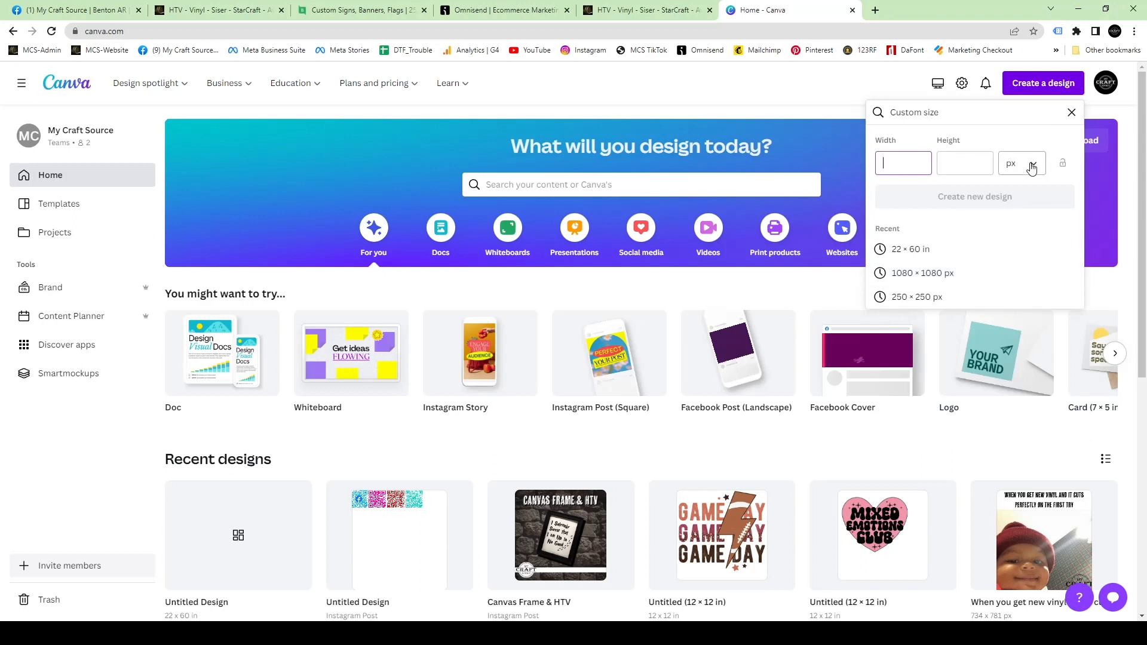
click(1021, 163)
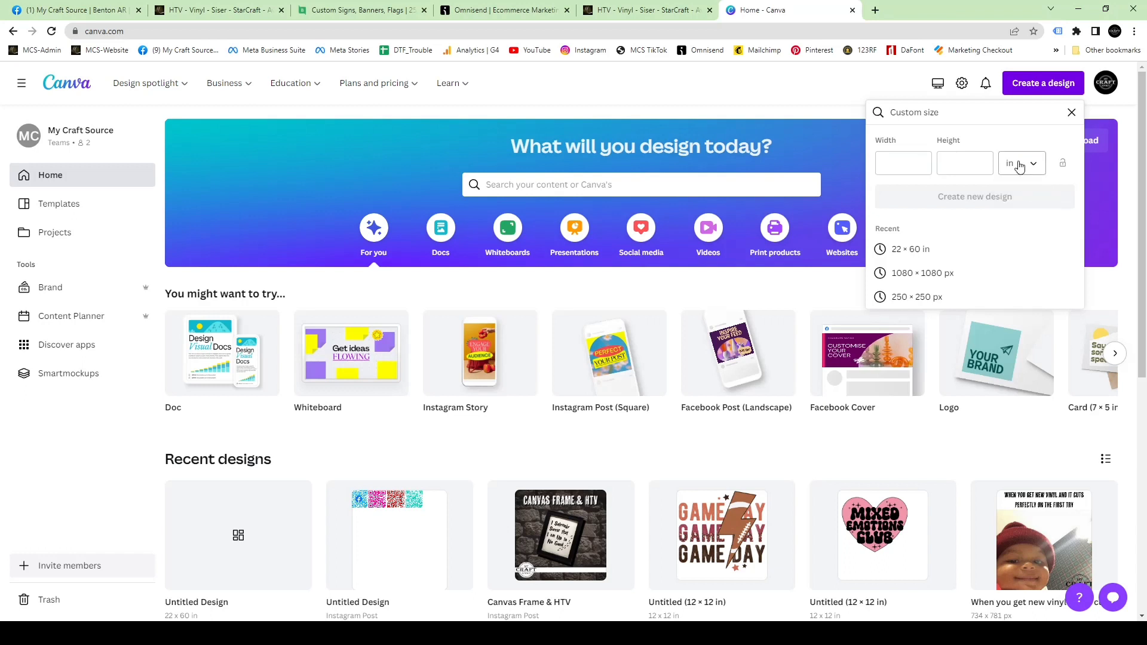
click(903, 163)
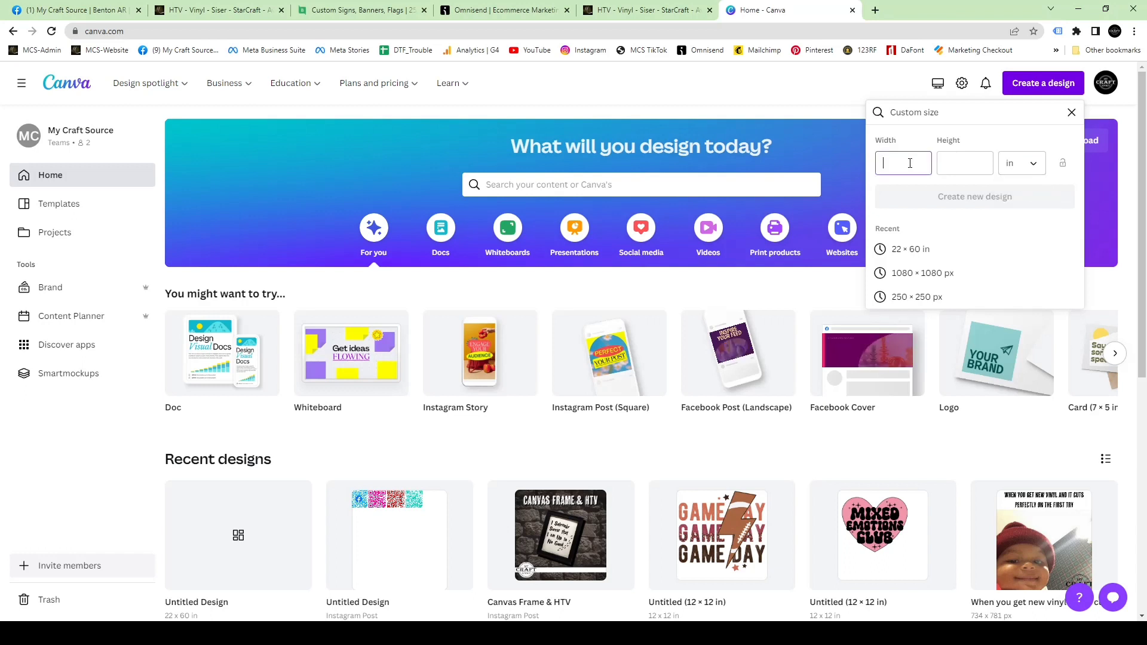
text(60)
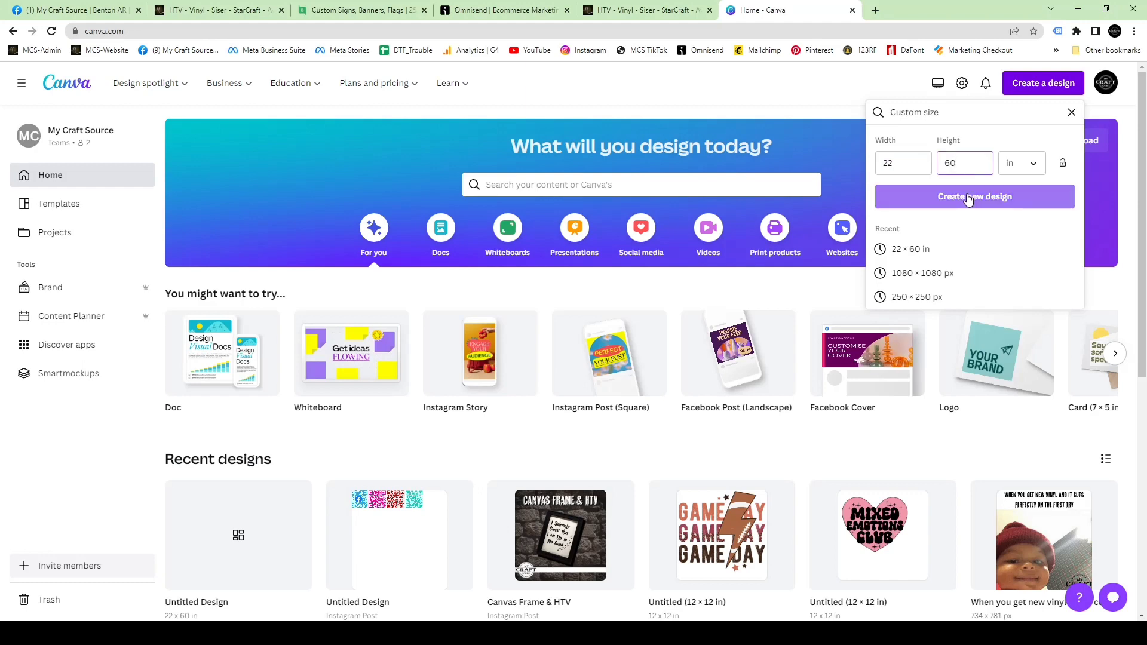
click(974, 196)
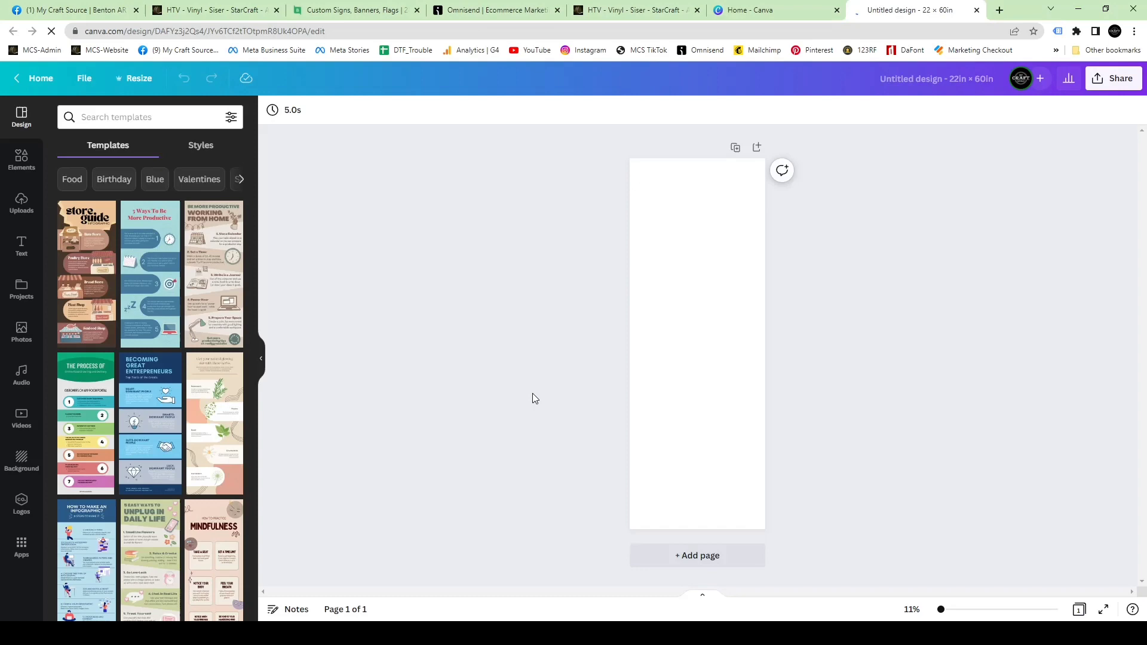
Show the account's previously uploaded images in the Uploads panel.
click(22, 203)
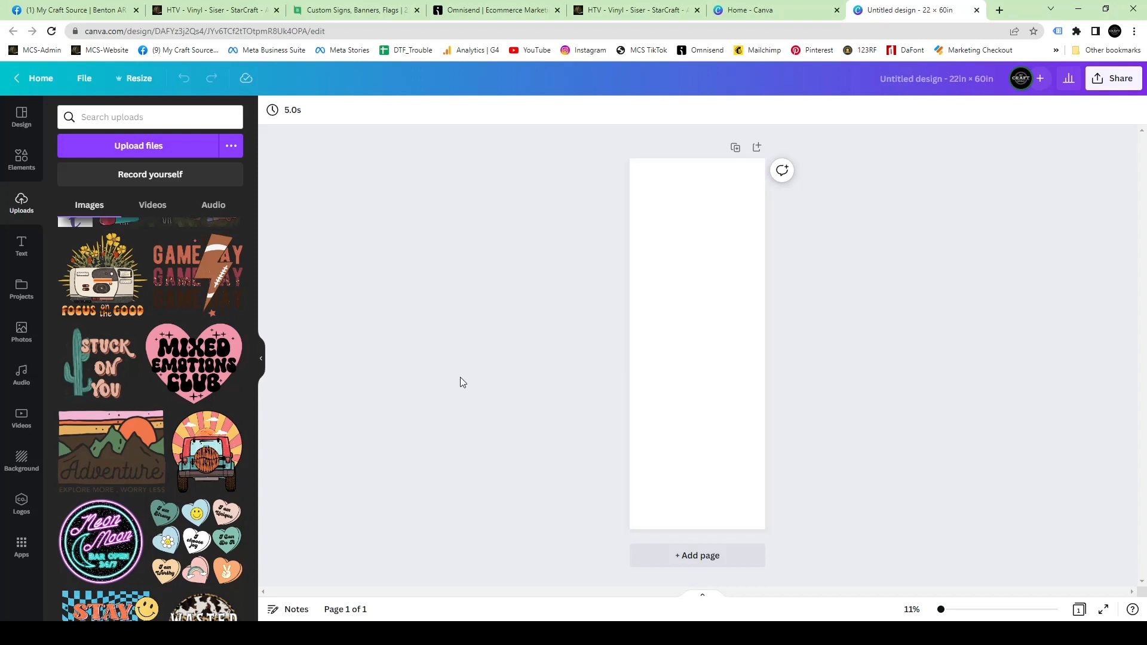
mouse_move(622, 429)
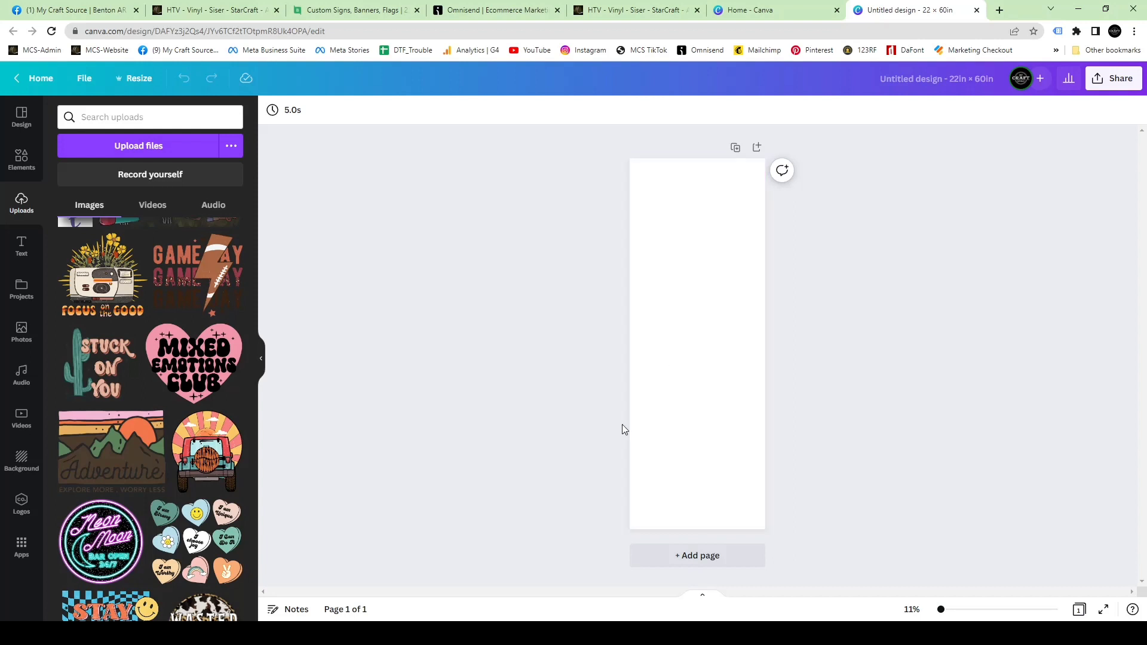
mouse_move(446, 374)
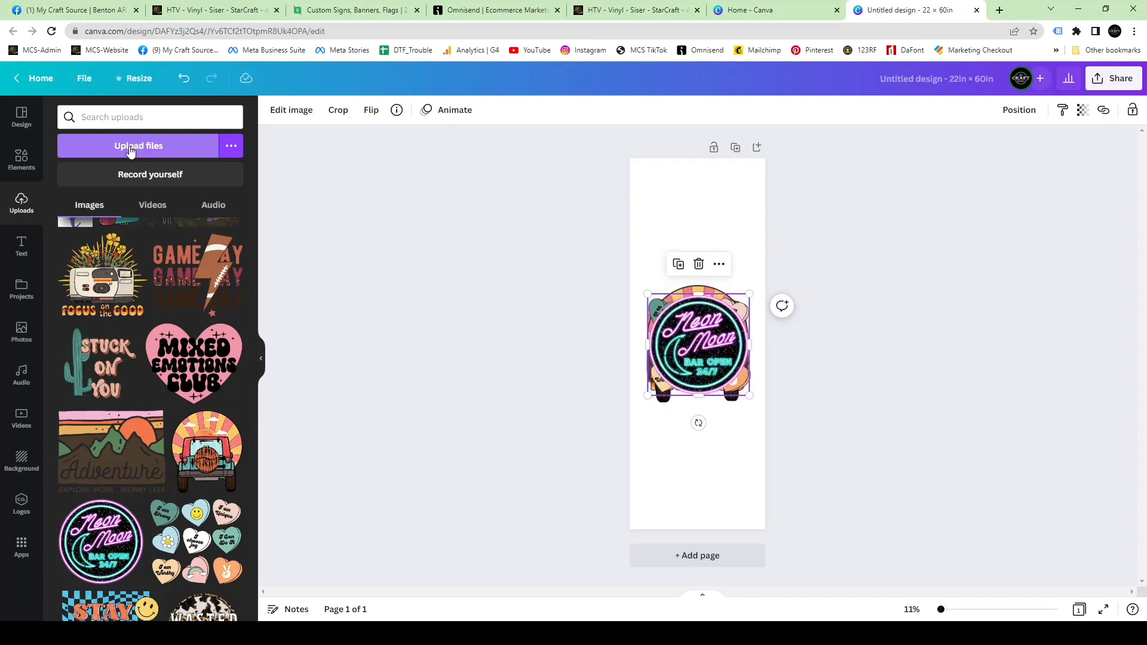
mouse_move(138, 148)
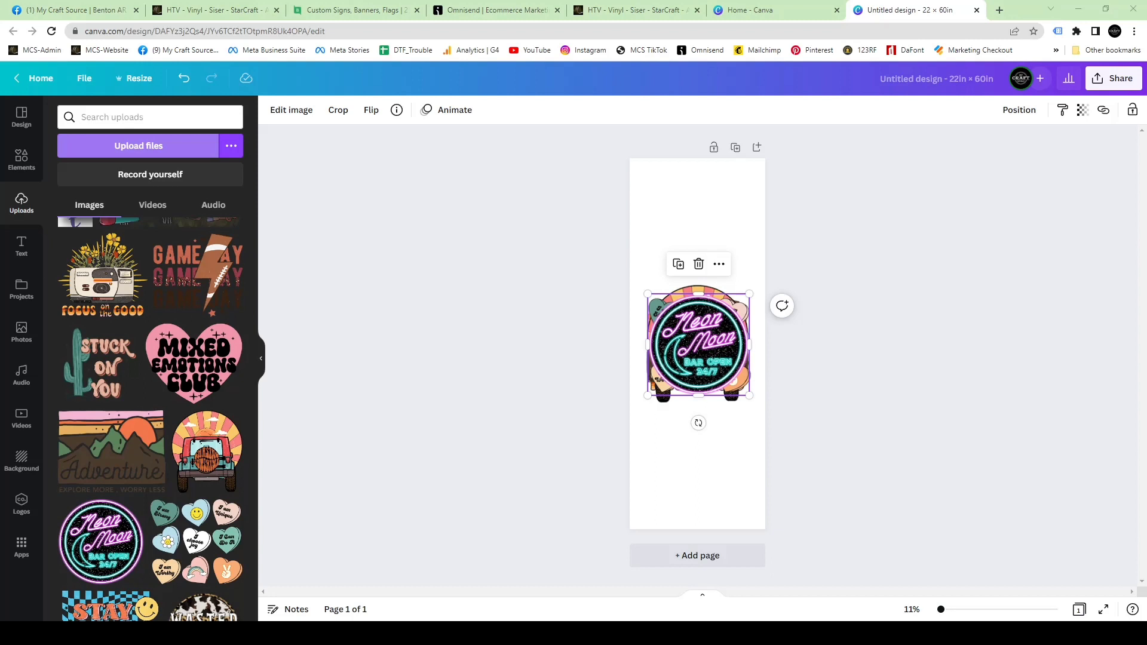
mouse_move(701, 359)
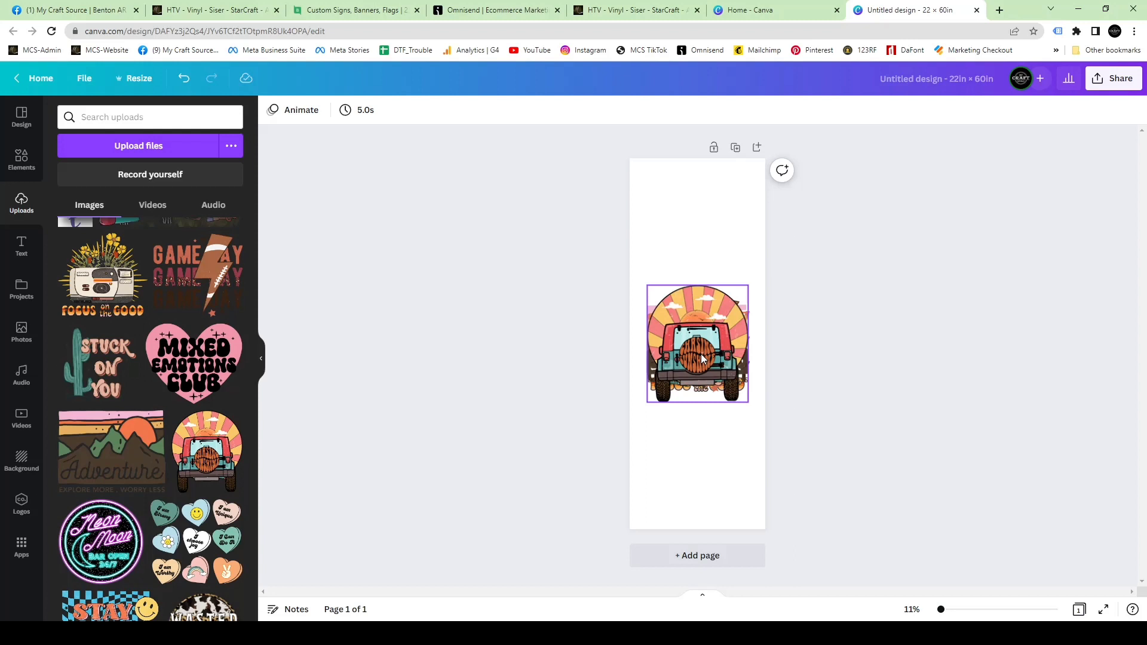
Place another uploaded design onto the sheet.
click(102, 274)
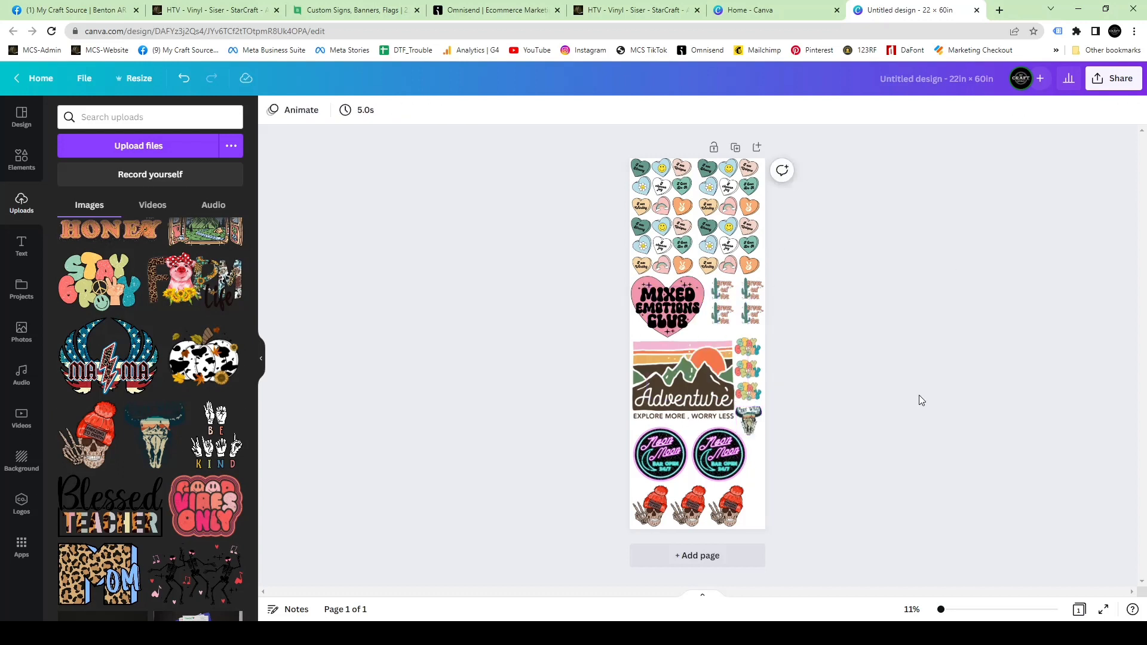
Set the download options to PNG with a transparent background.
click(1112, 78)
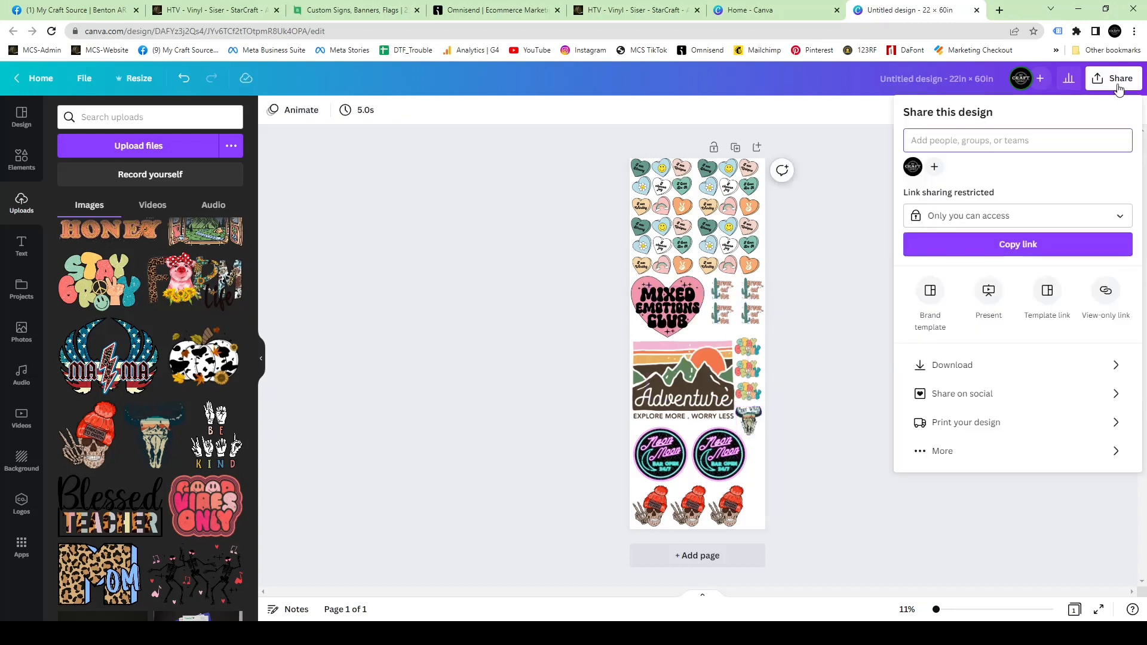
click(953, 365)
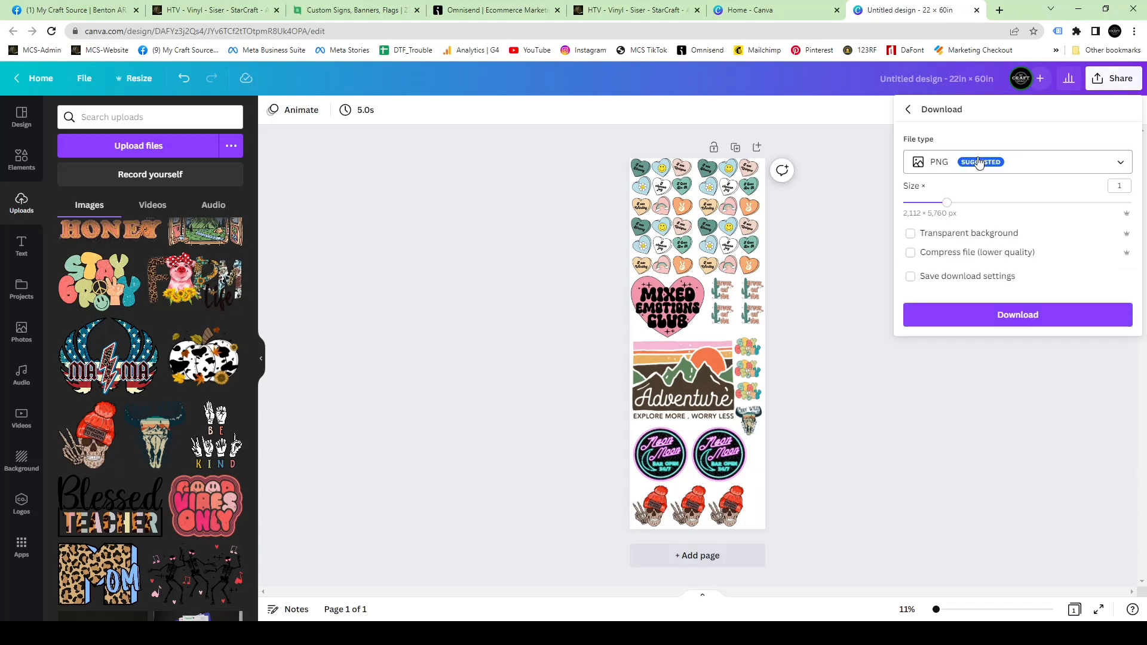
mouse_move(969, 169)
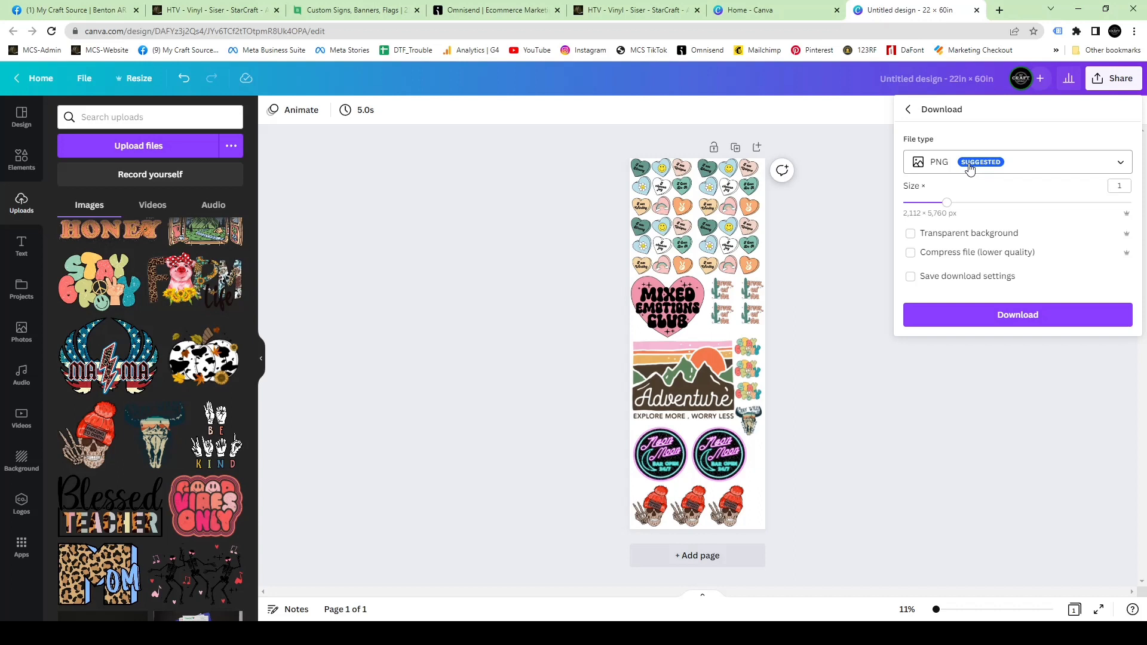
click(910, 232)
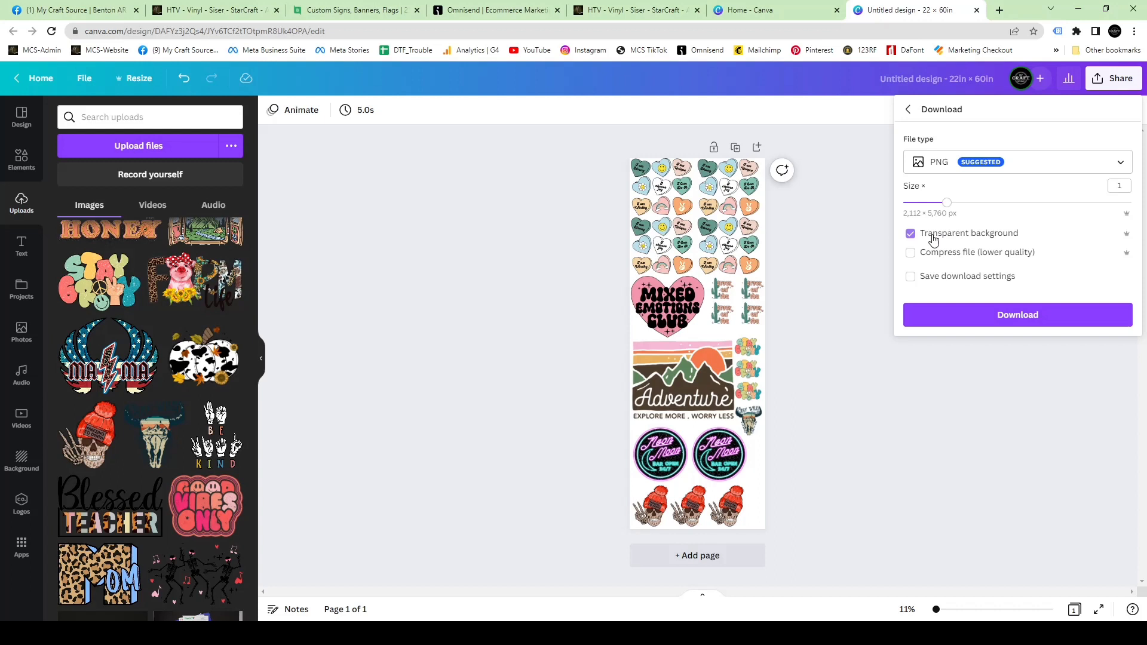
mouse_move(938, 243)
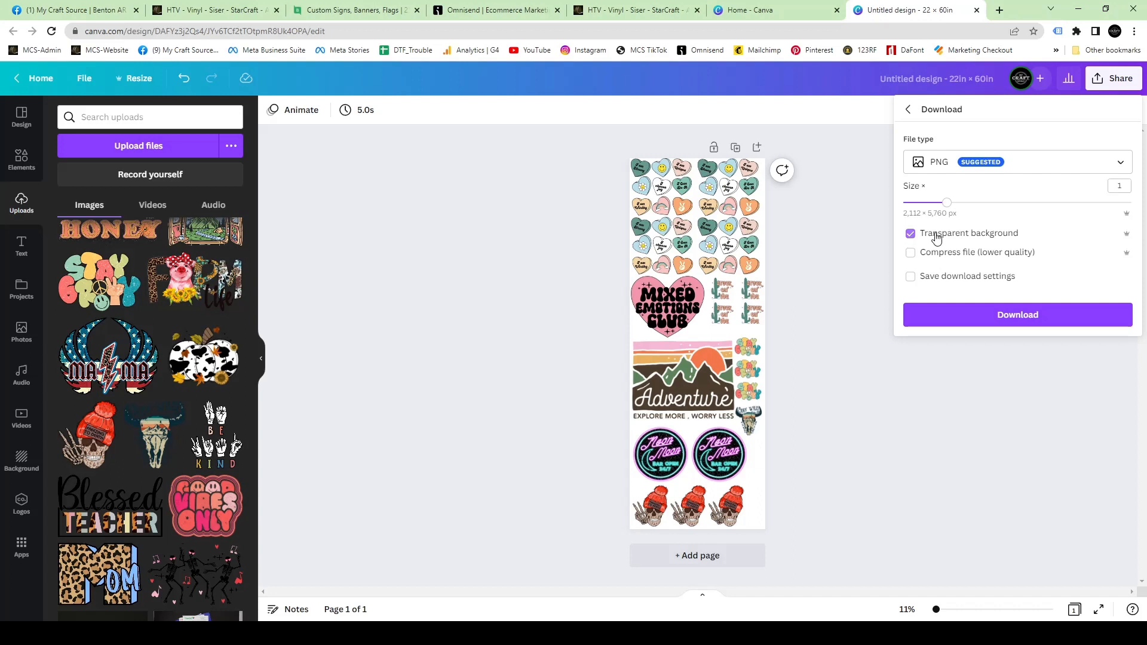
mouse_move(1016, 315)
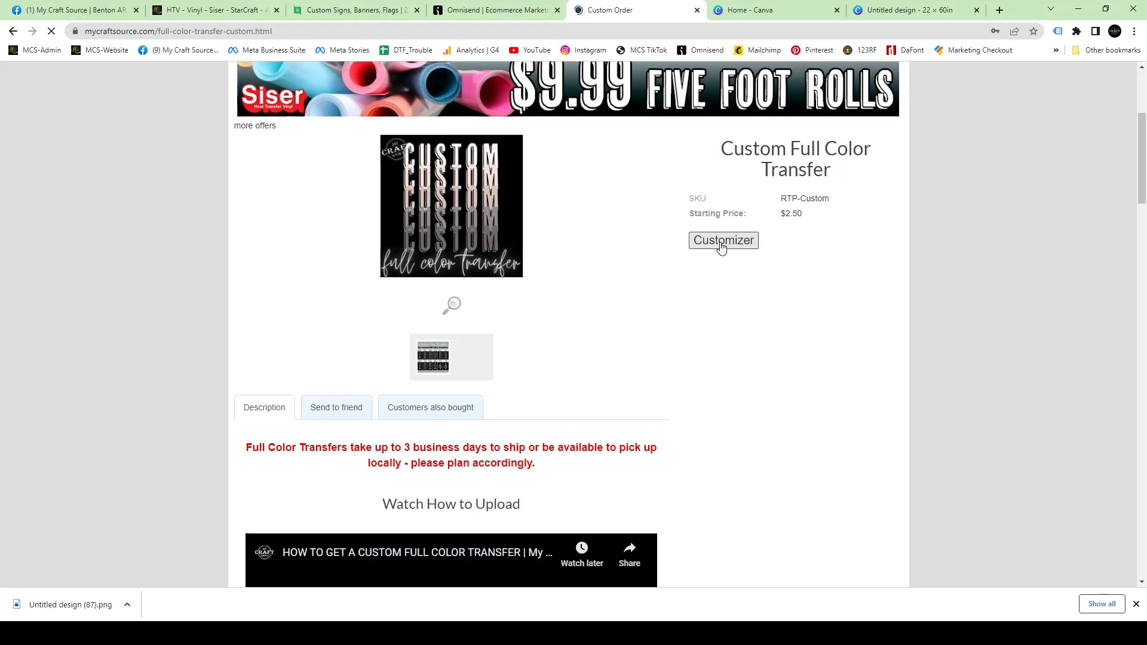
Open the transfer Customizer and add the gang sheet PNG as a layer.
click(723, 240)
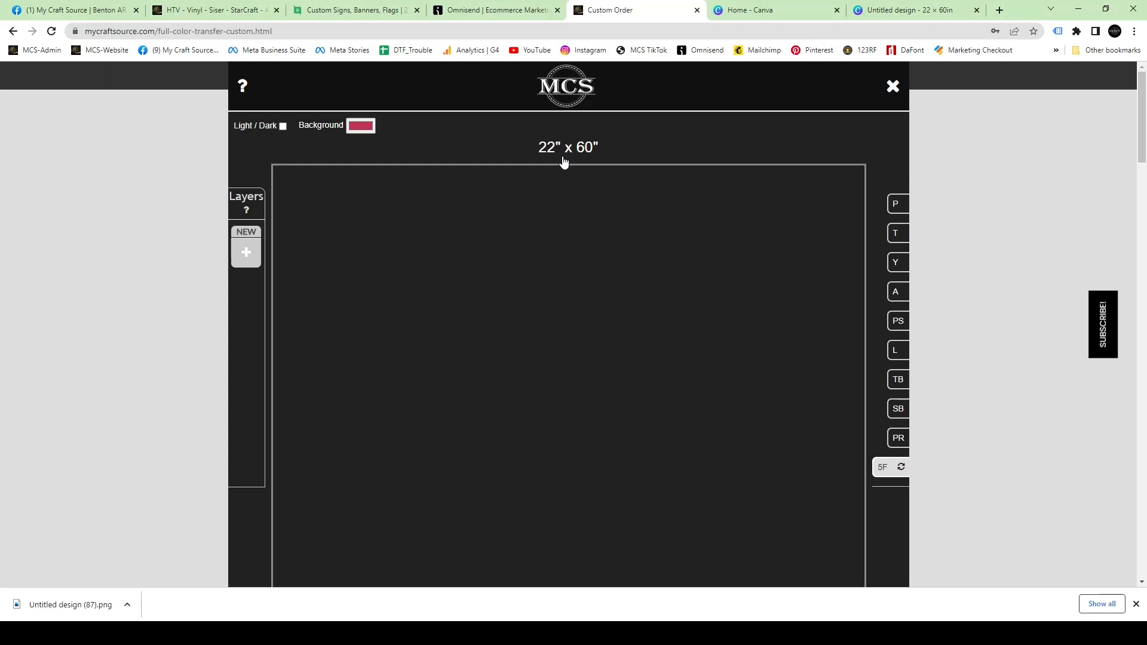
click(246, 252)
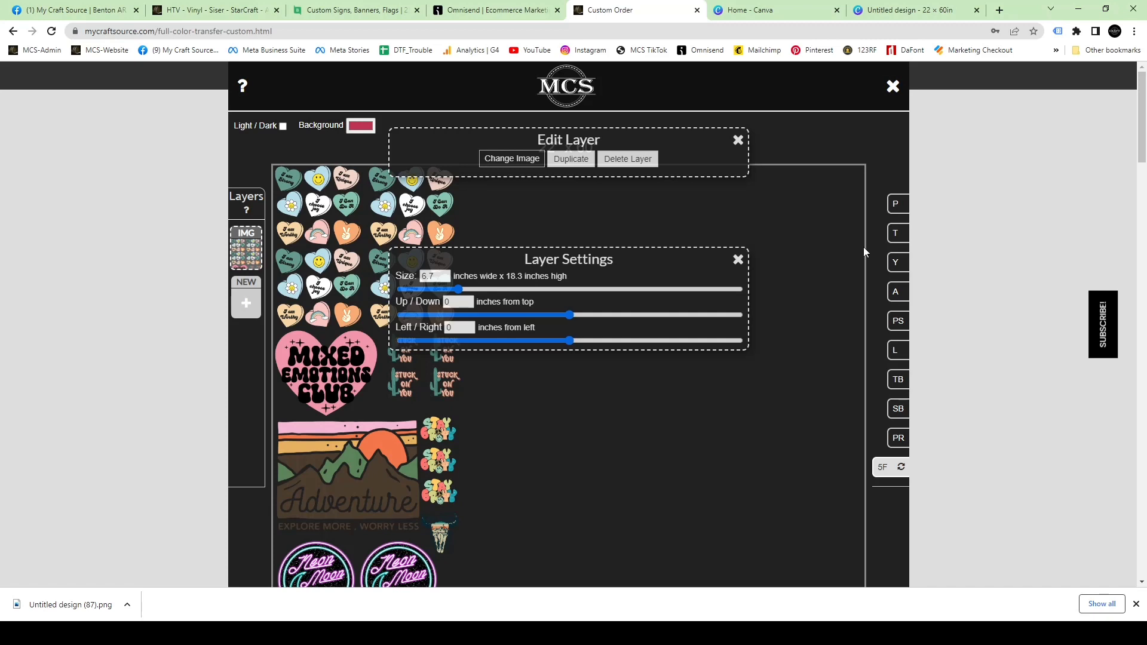
mouse_move(308, 341)
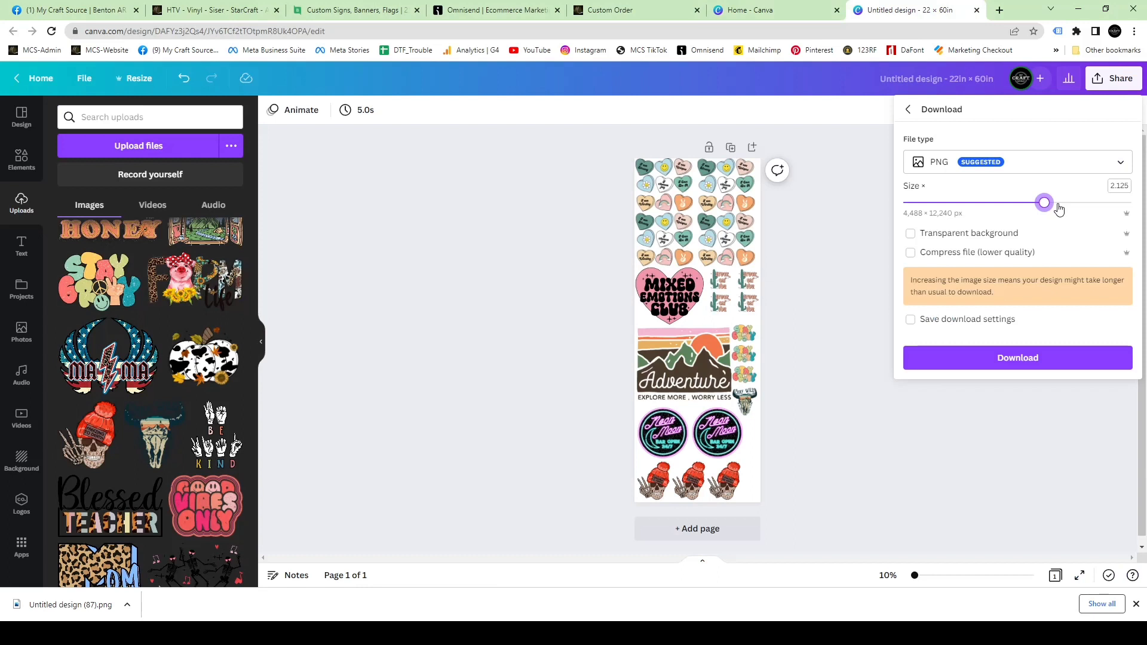
Raise the PNG export size to 6,600 × 18,000 px and download it.
drag(1044, 203, 1129, 203)
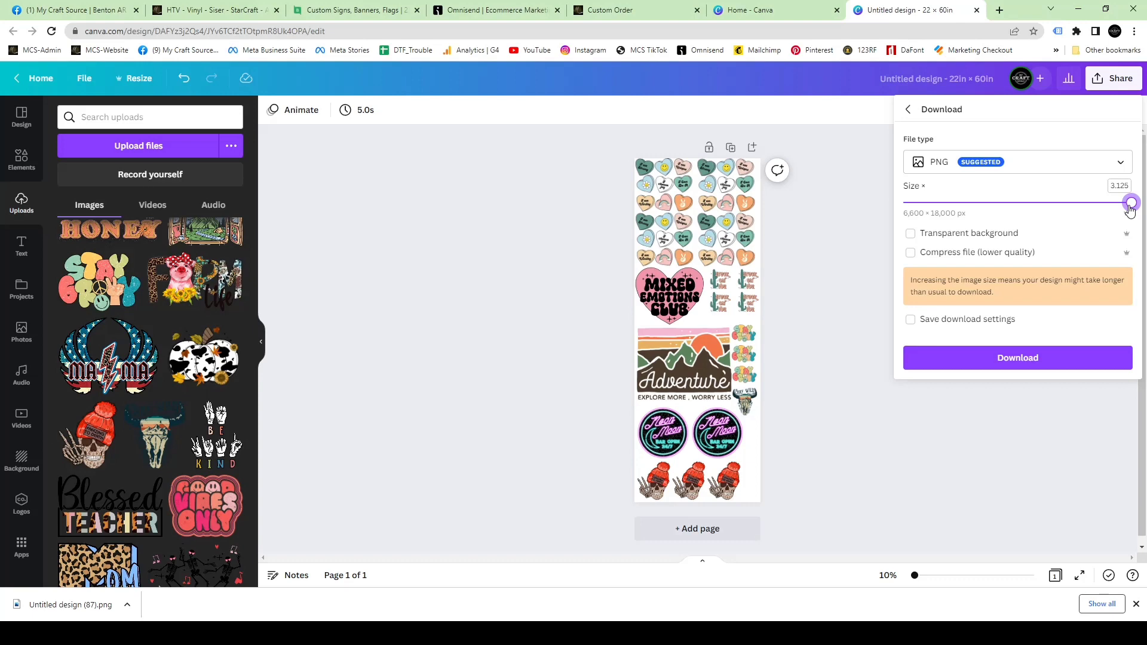
click(611, 10)
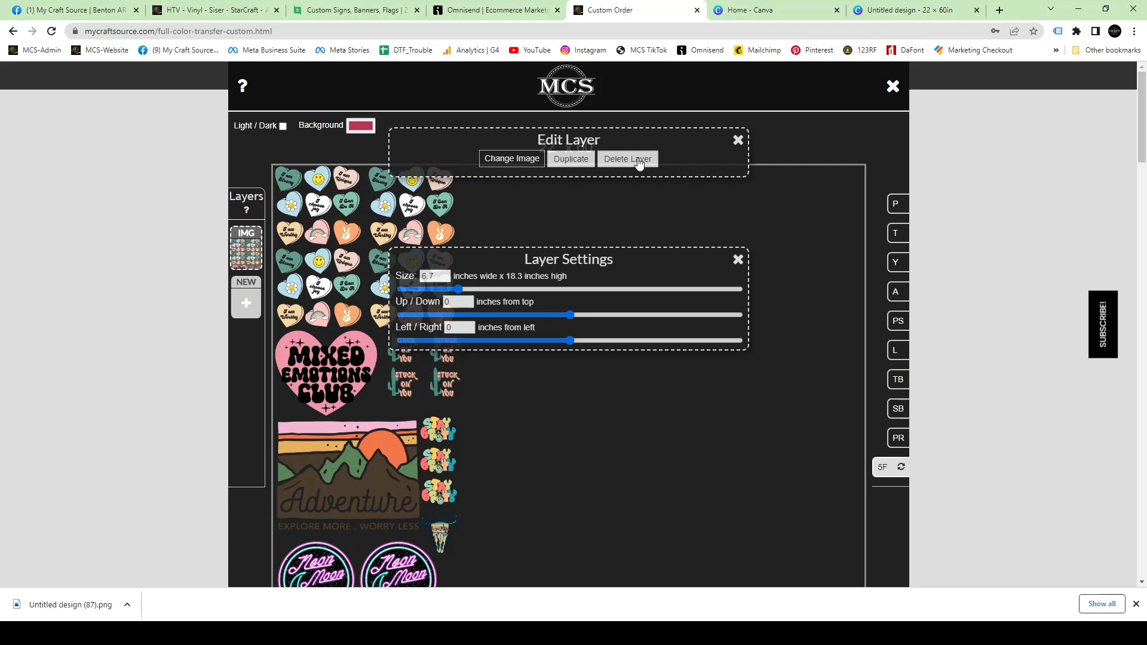
Delete the undersized layer and choose Untitled design (88).png as the new image.
click(626, 159)
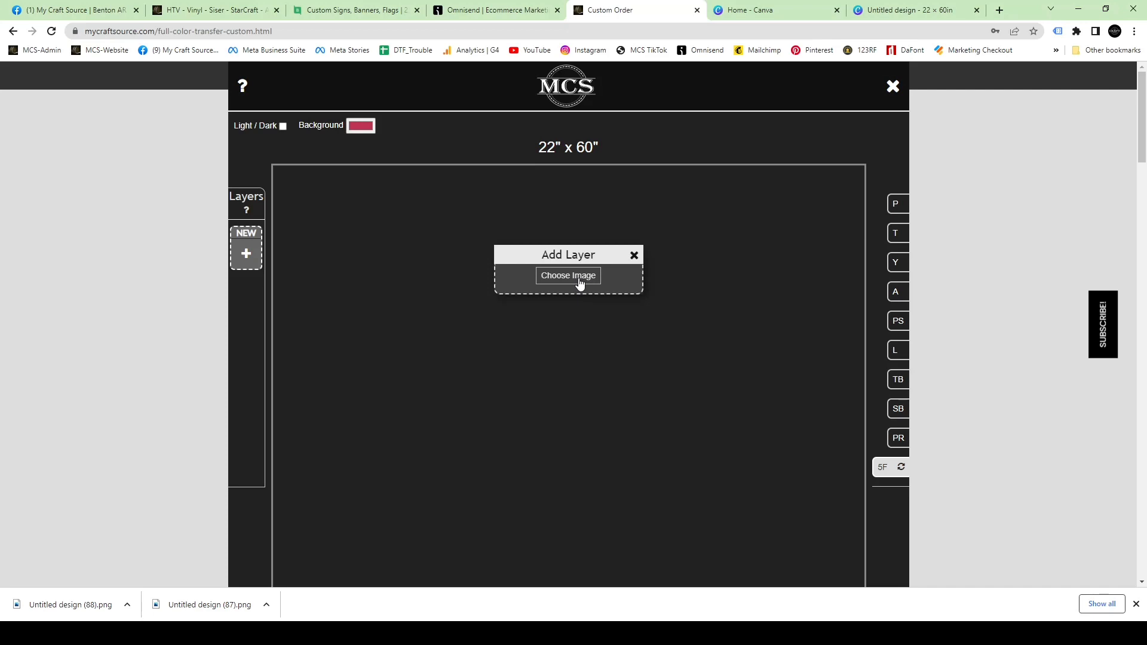
mouse_move(756, 404)
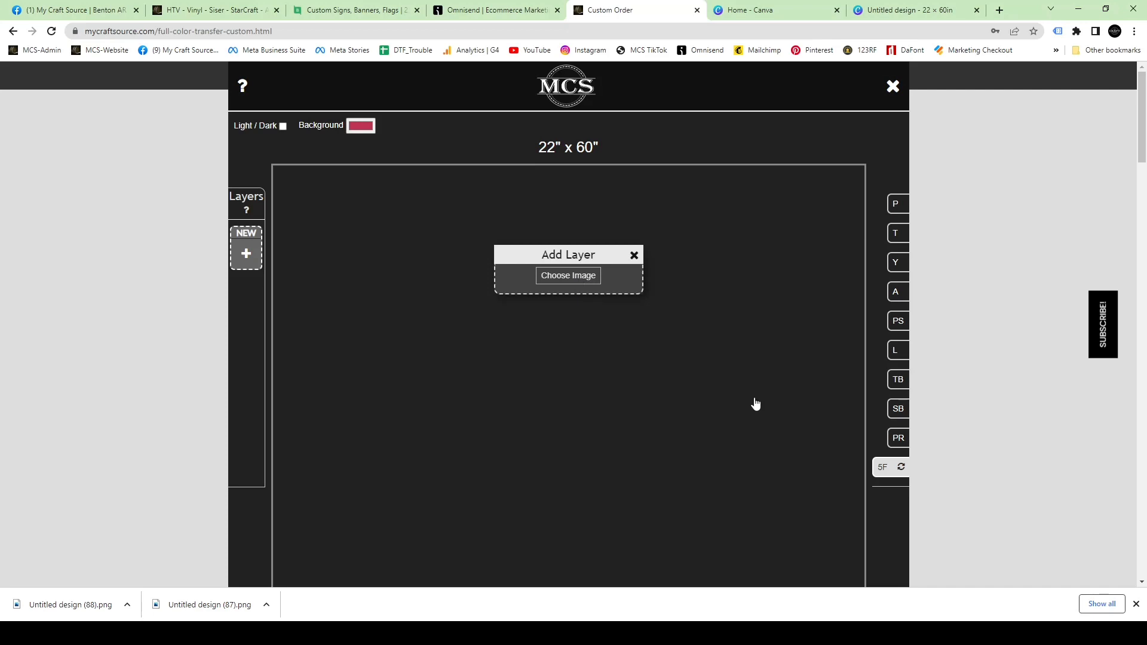
click(567, 275)
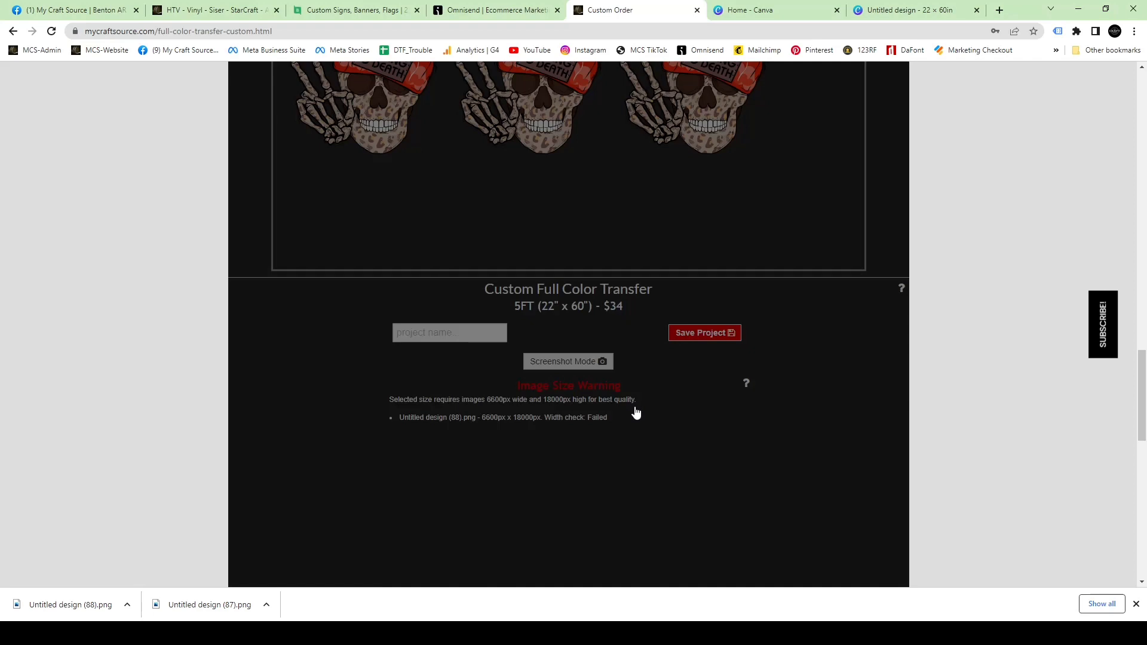
Save the 5FT transfer project and add one to the cart.
click(703, 332)
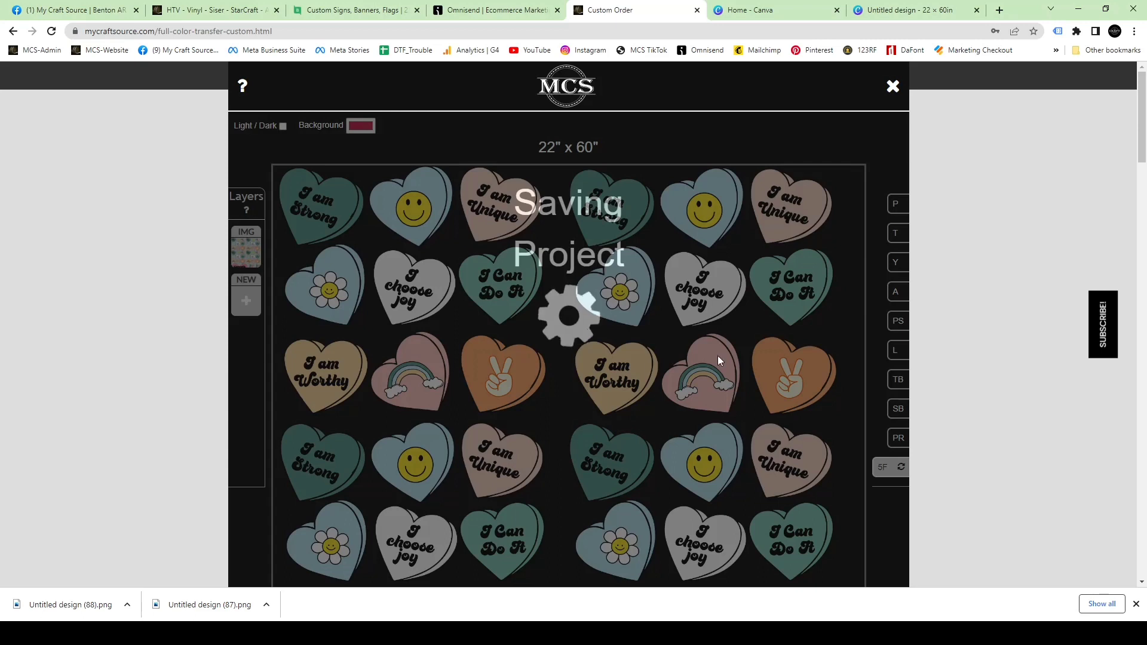
mouse_move(703, 358)
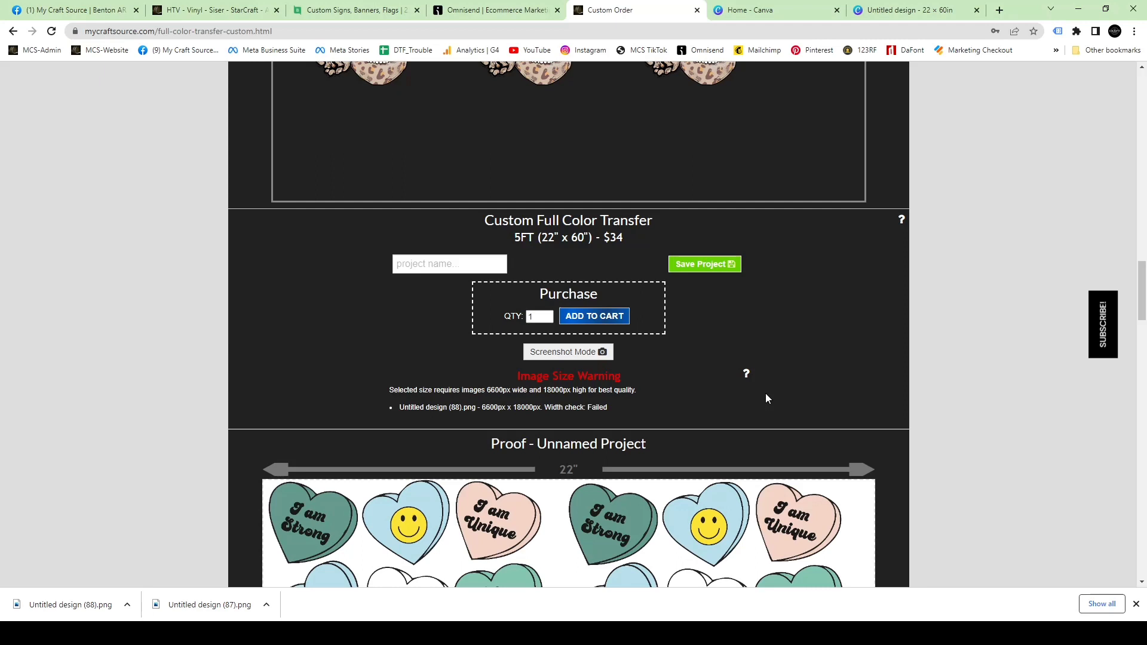
click(593, 315)
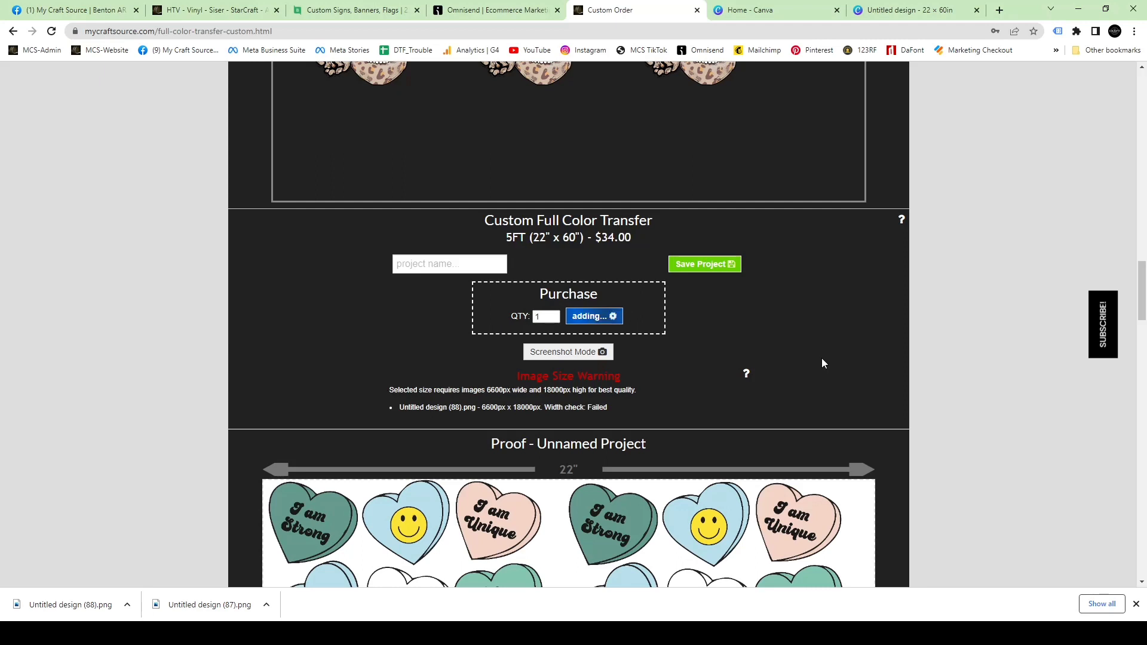